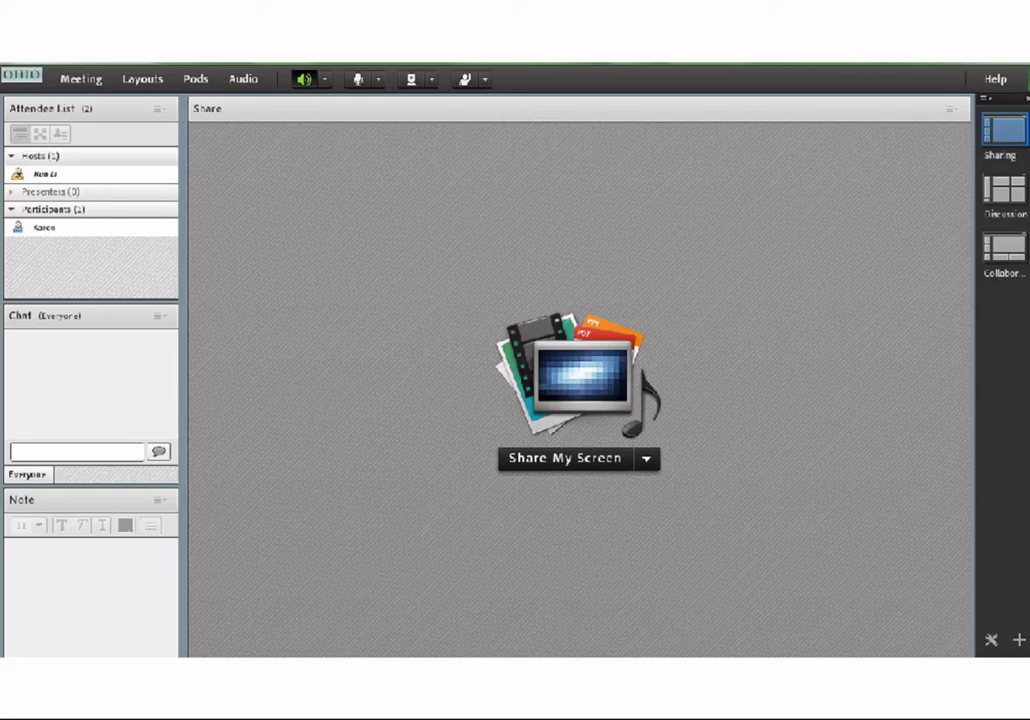
Step: Switch to the iPhone Adobe Connect Mobile view with whiteboard, attendees, notes, chat and files
left_click(90, 210)
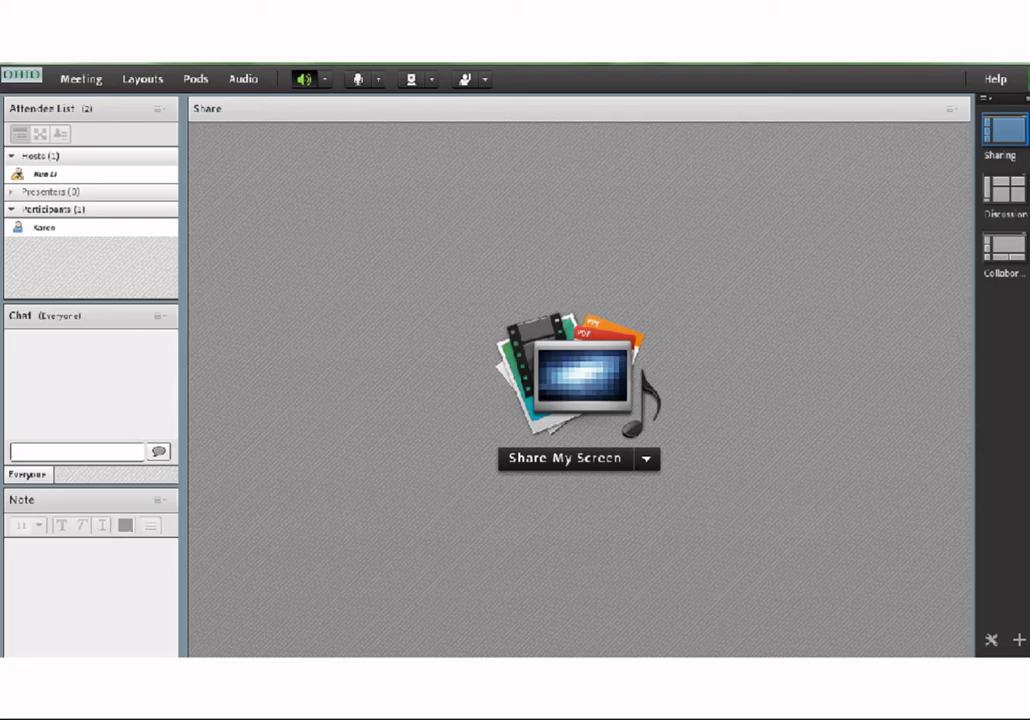
left_click(1003, 247)
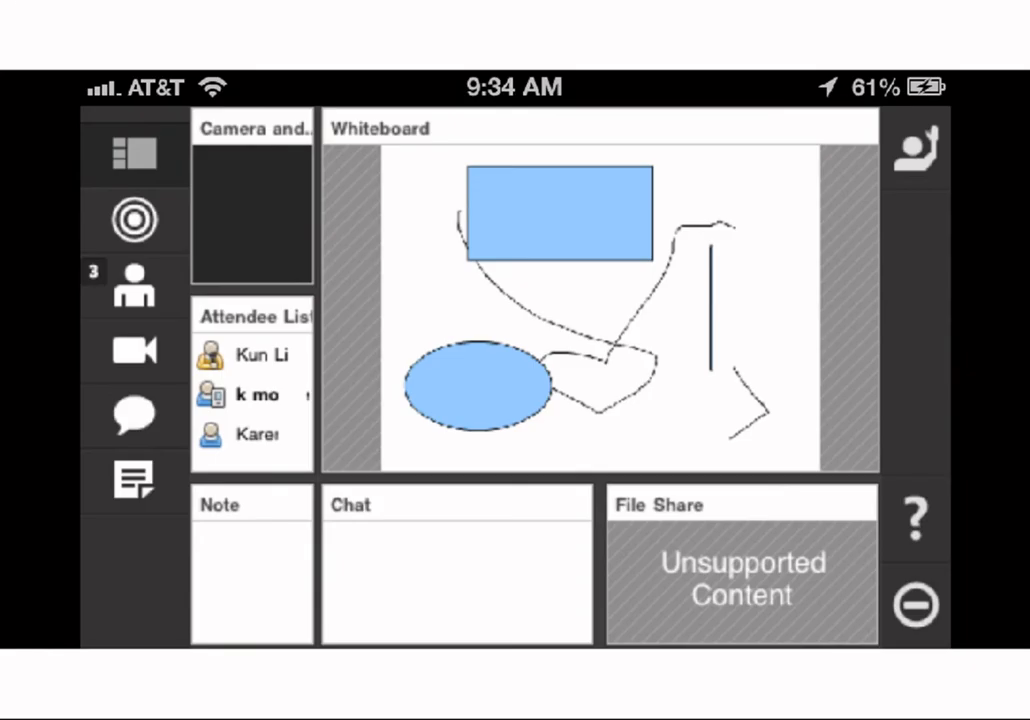
Step: Open the adobeconnect.oit.ohio.edu sign-in page with OhioID login and password entered
left_click(255, 395)
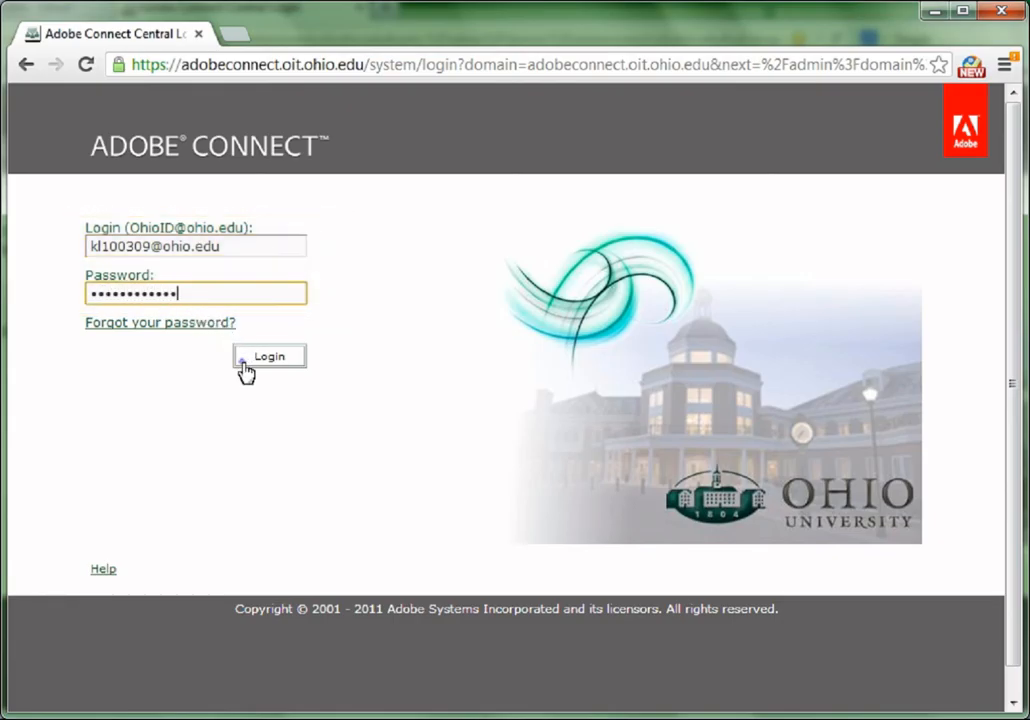
Step: Log in and open My Meetings under the Meetings tab
left_click(269, 356)
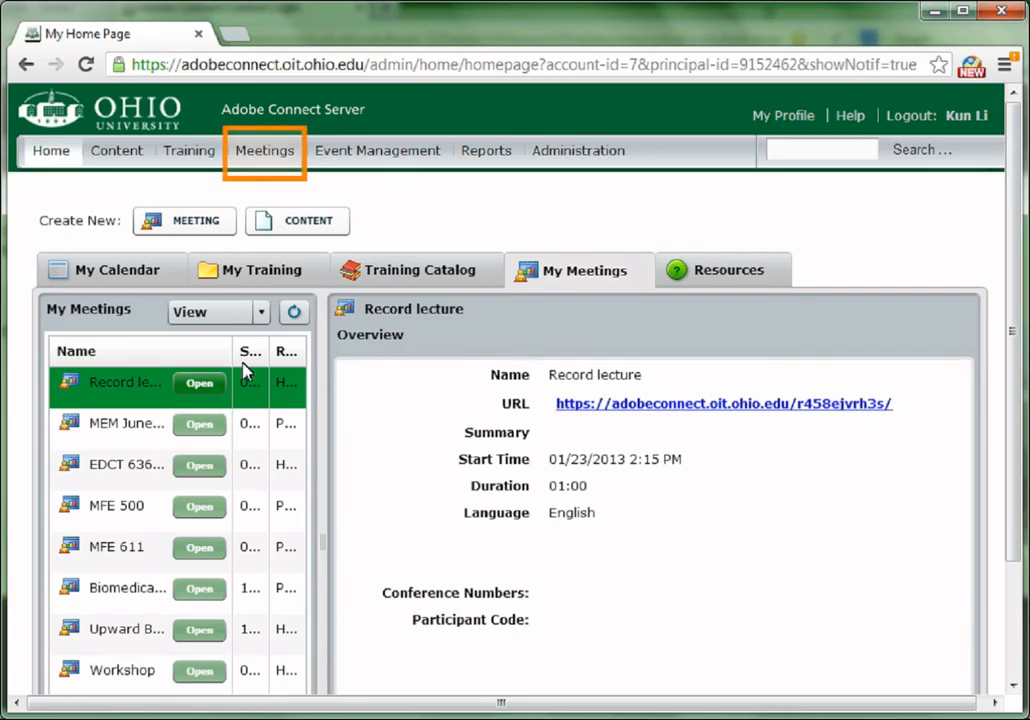
mouse_move(273, 207)
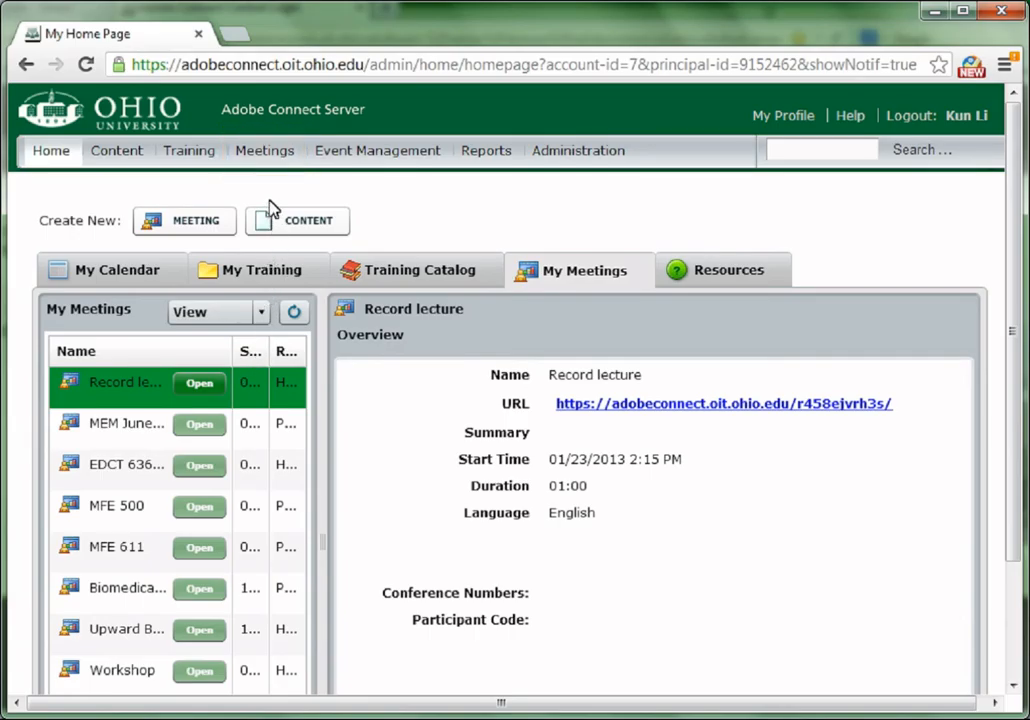
left_click(264, 150)
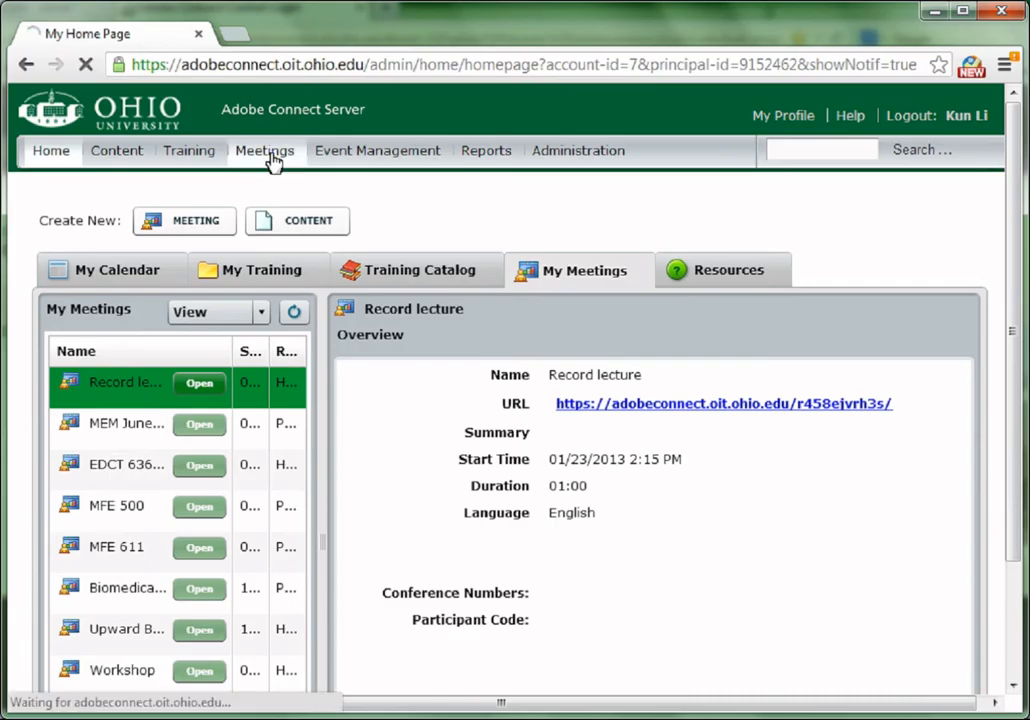
mouse_move(118, 294)
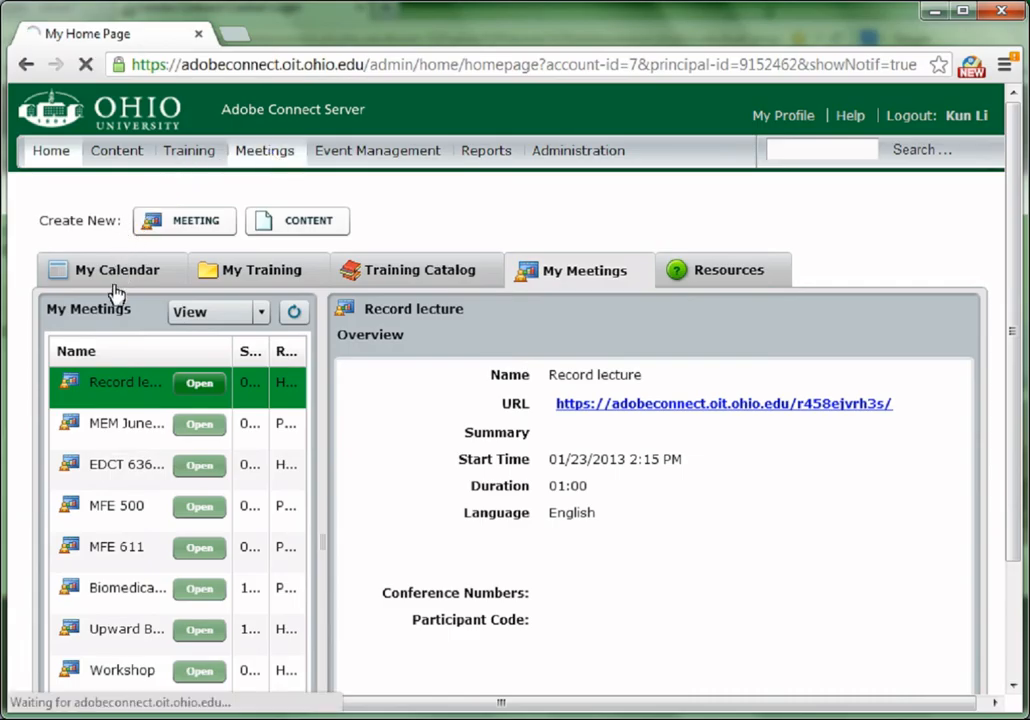
left_click(571, 270)
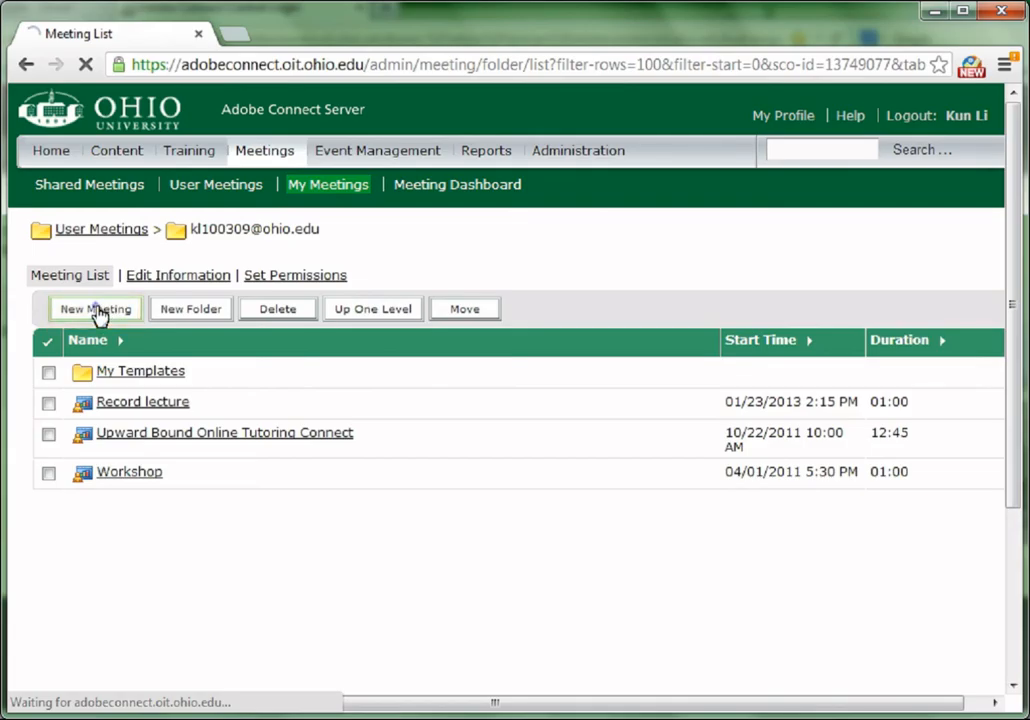
Step: Start a new meeting named 'Test connection' with custom URL 'testconnection'
left_click(95, 308)
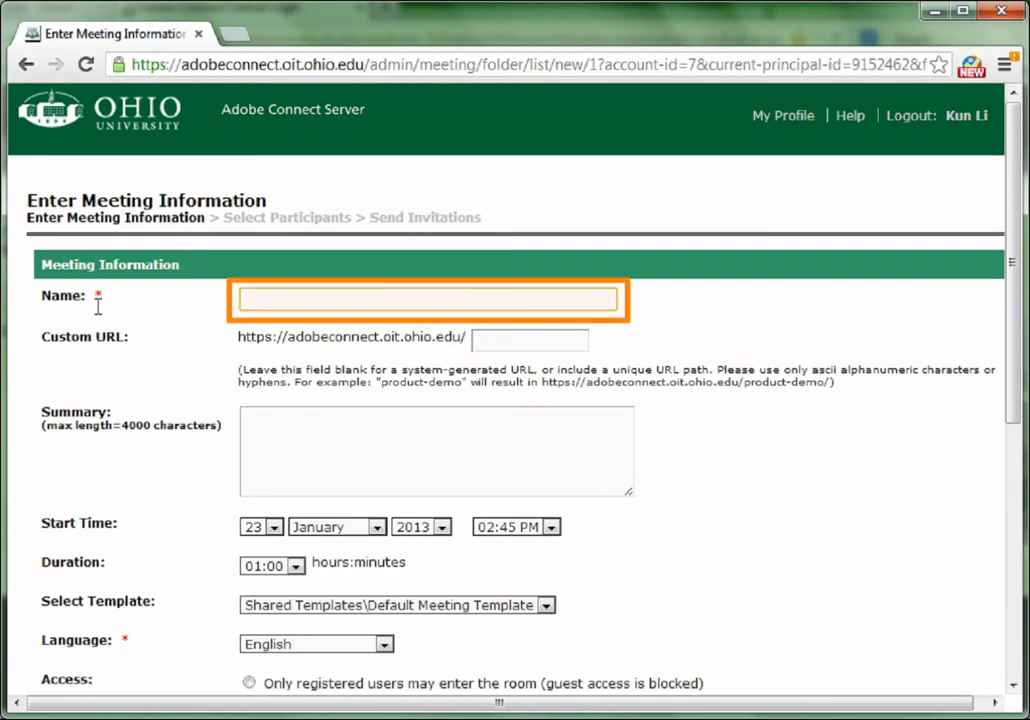
type("Test connection")
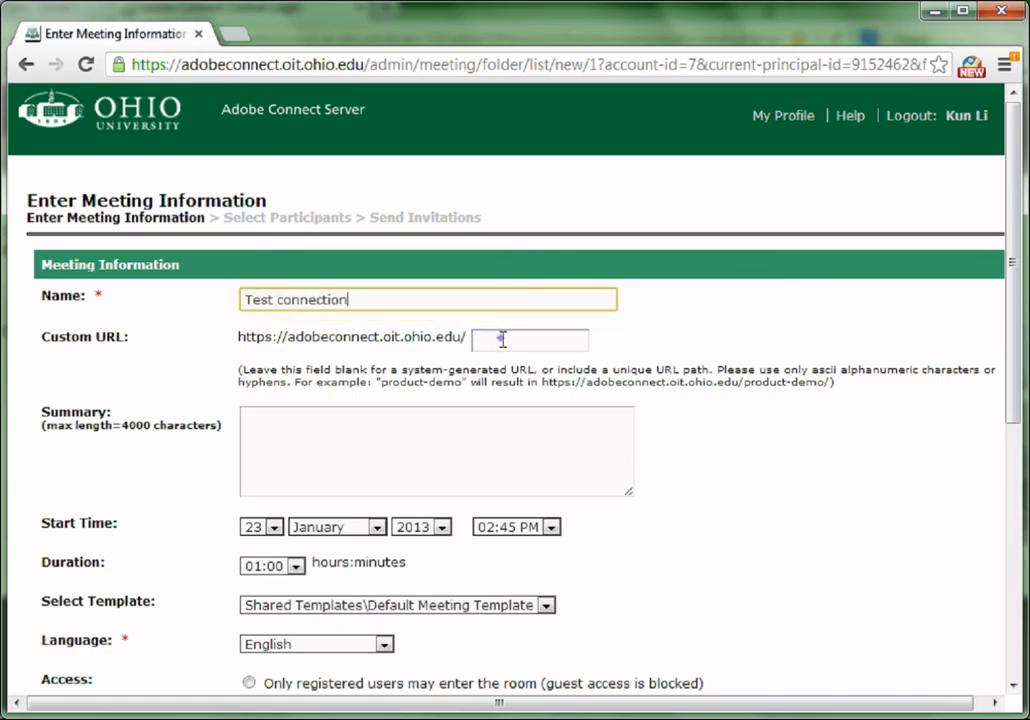
left_click(530, 340)
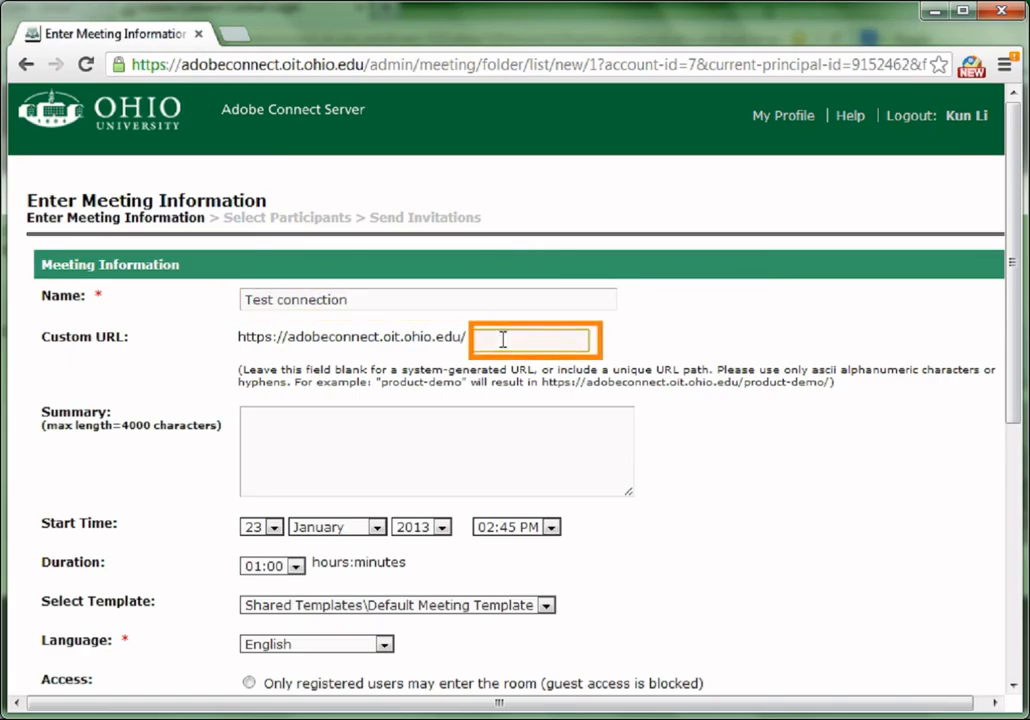
type("testcon")
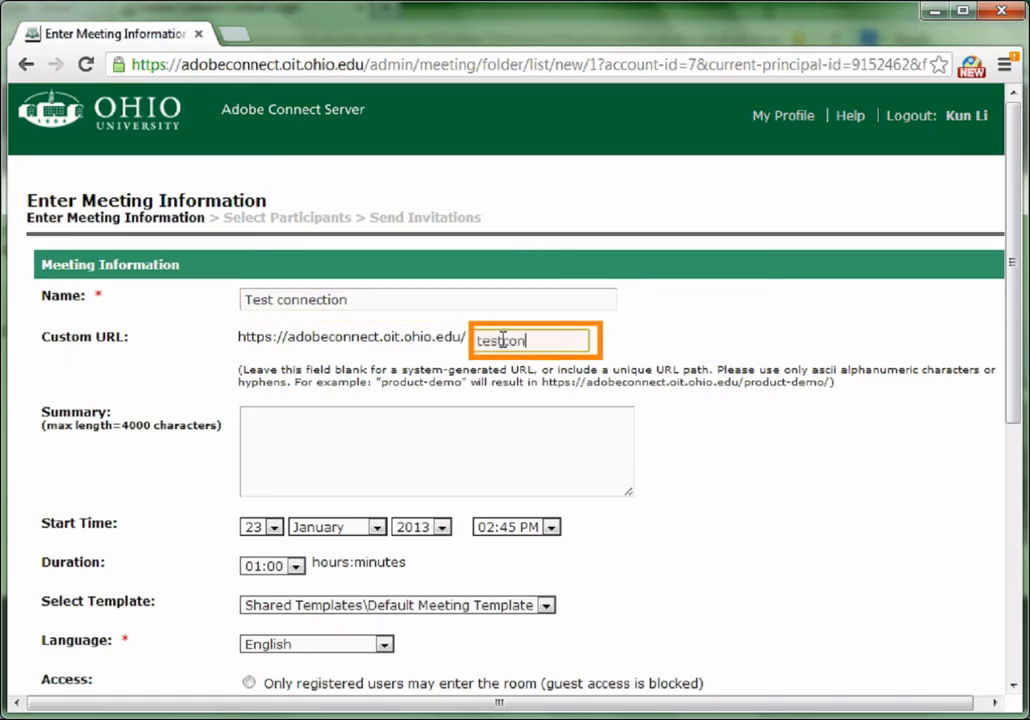
type("nection")
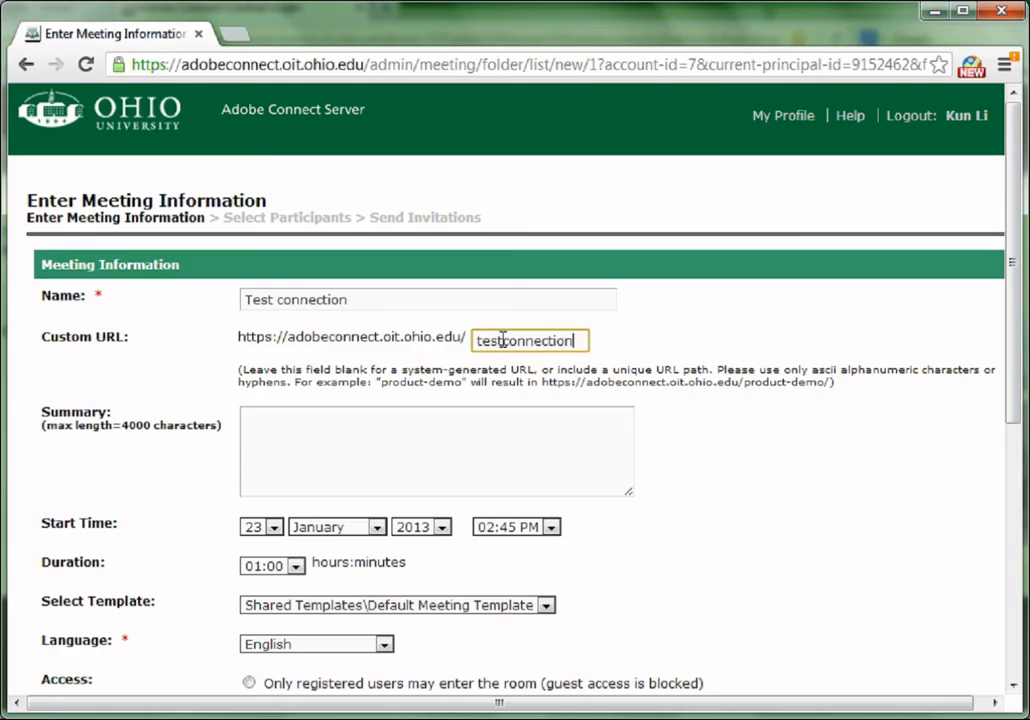
left_click(263, 440)
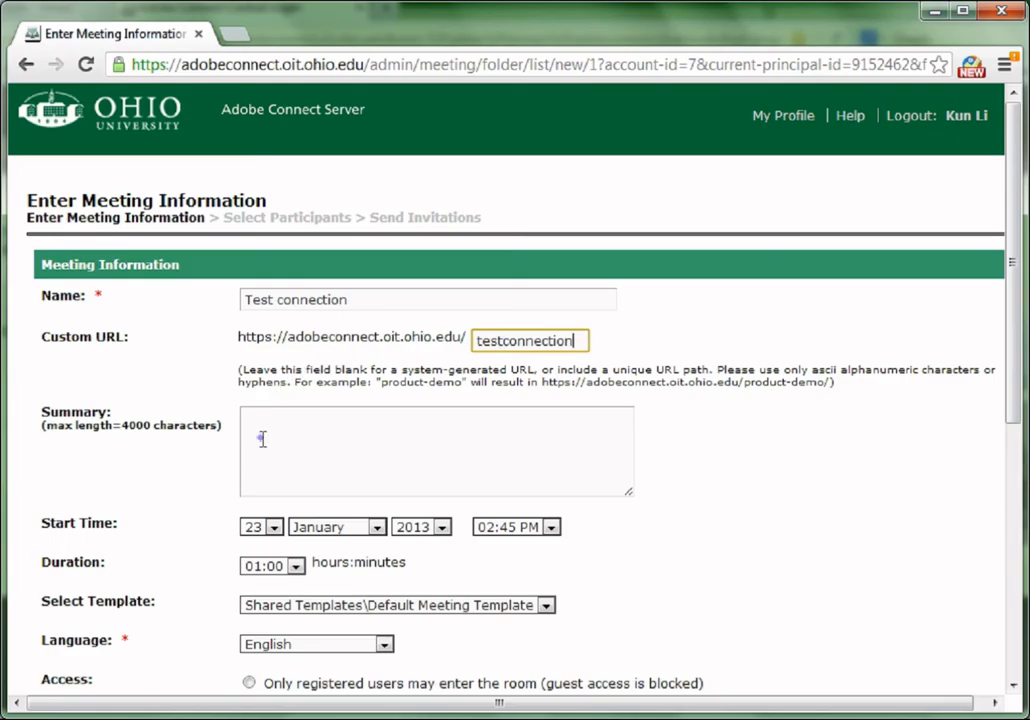
Step: Set the start day to the 30th, duration 01:30, and access to anyone with the URL
left_click(274, 424)
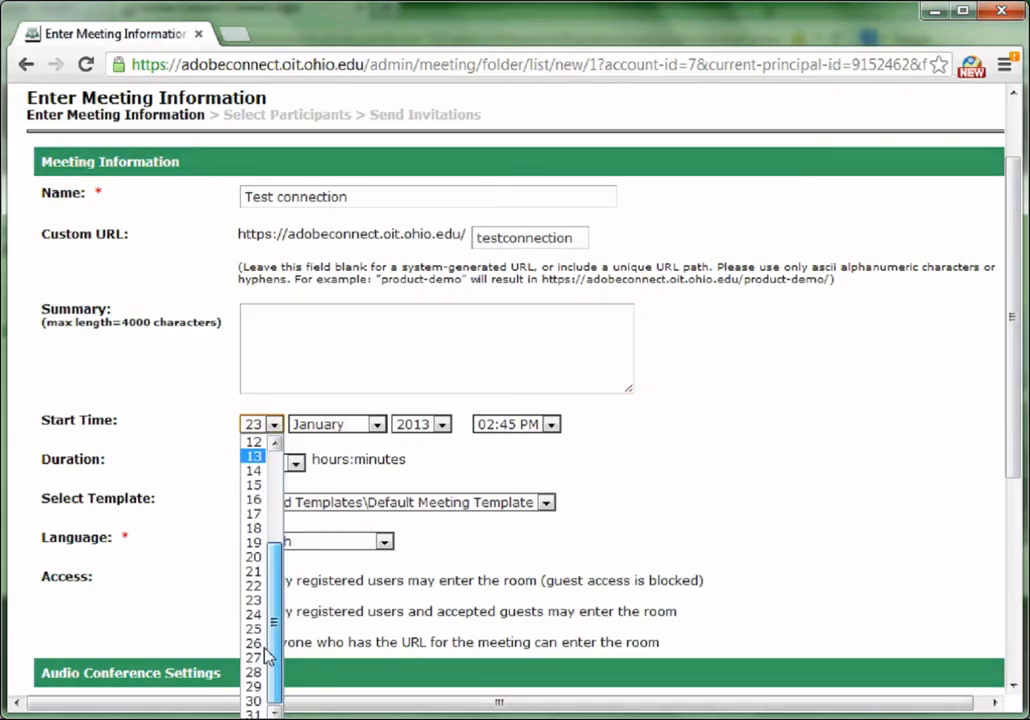
mouse_move(253, 657)
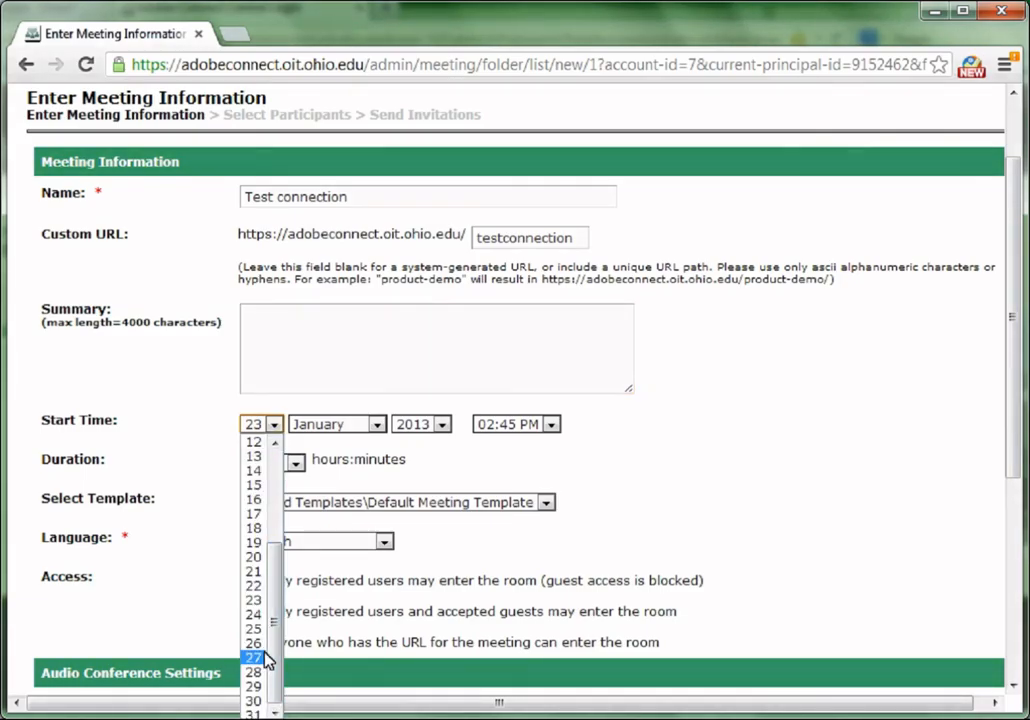
left_click(252, 700)
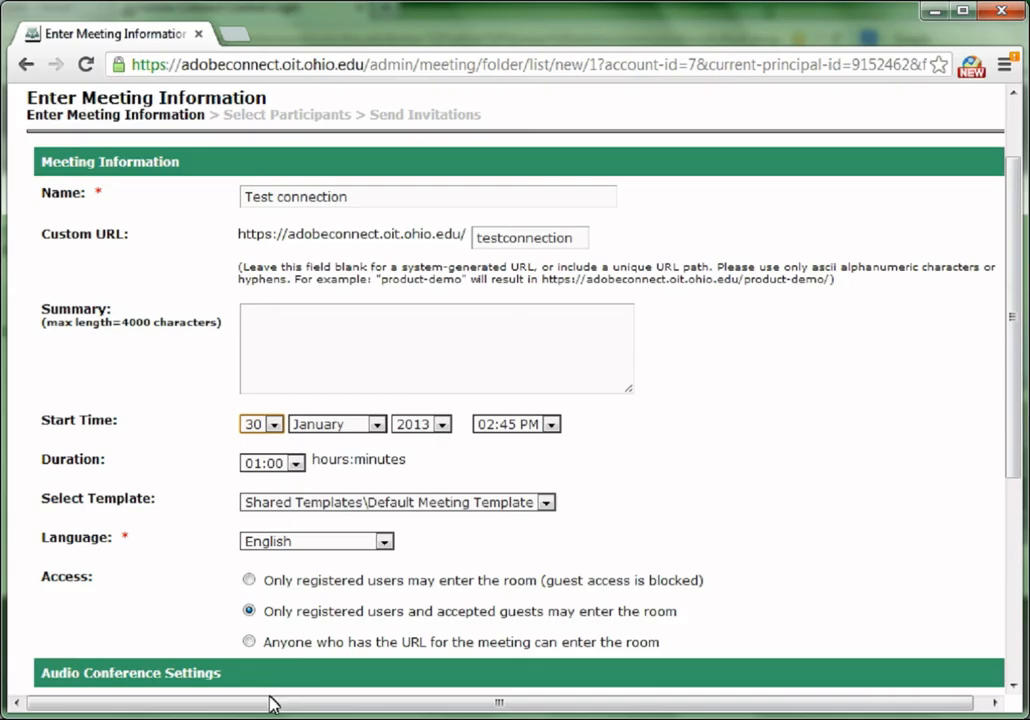
left_click(295, 463)
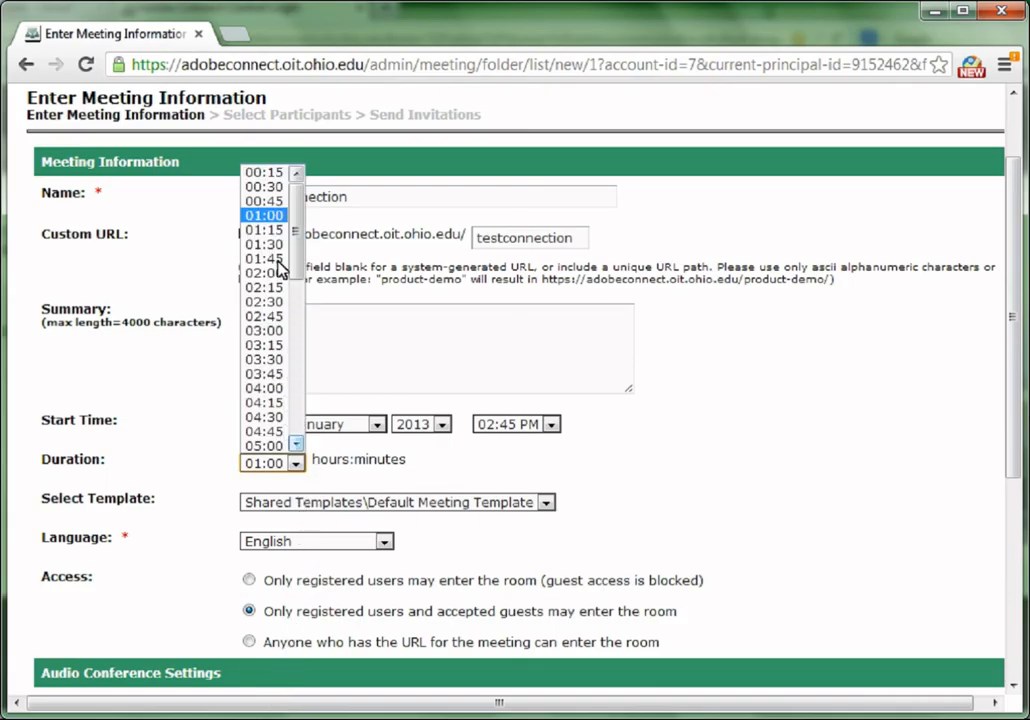
left_click(263, 243)
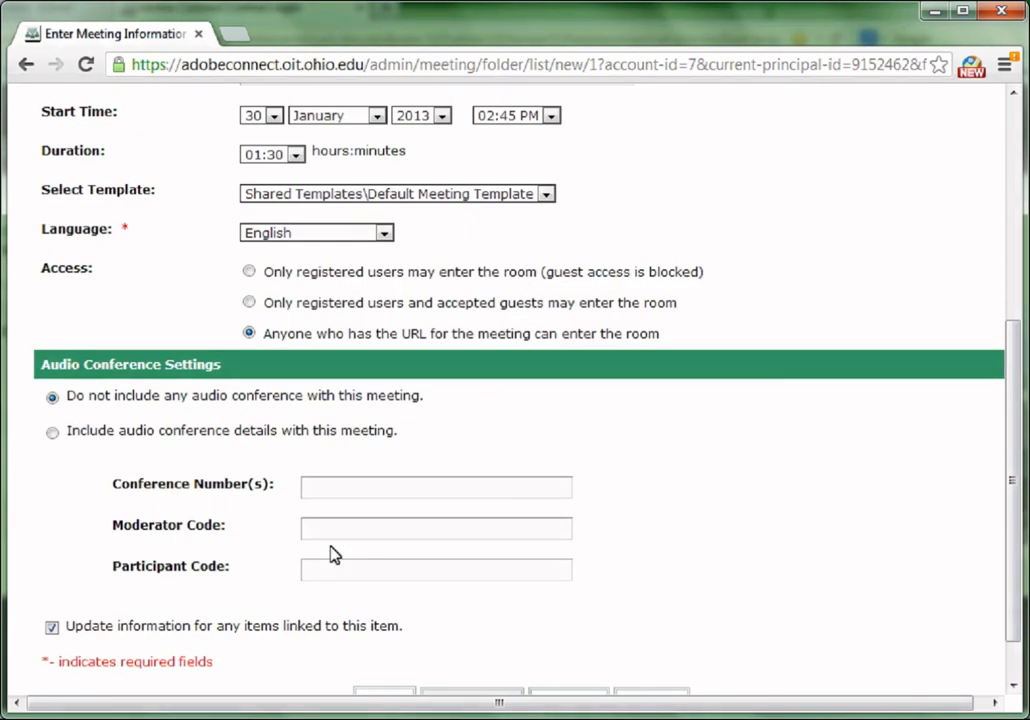
scroll("down", 3)
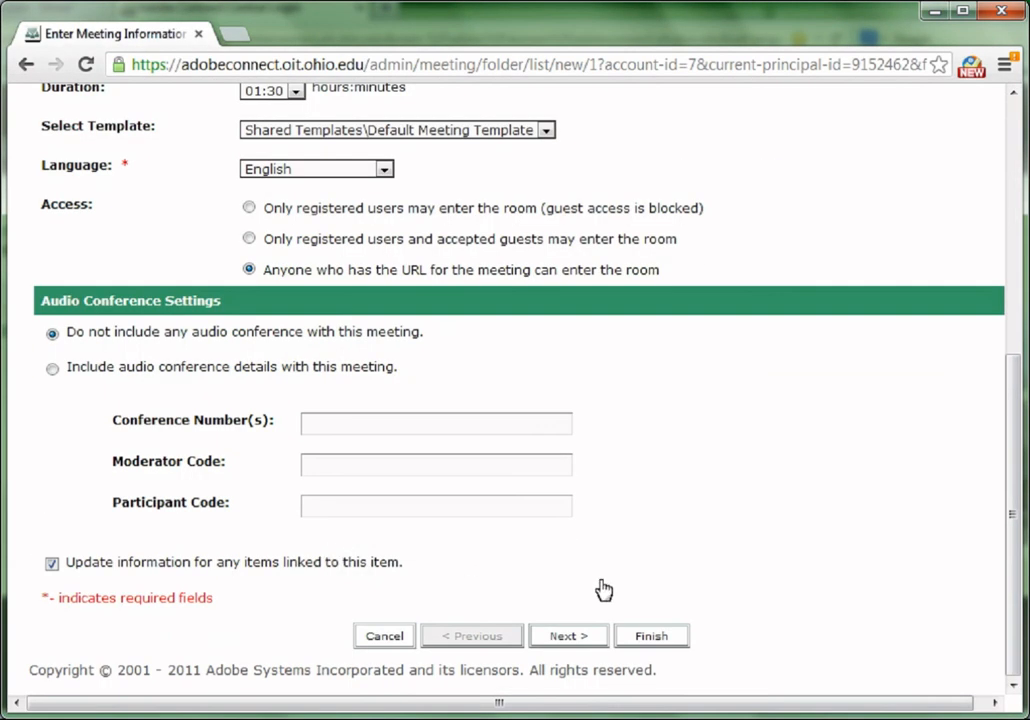
Step: Finish creating the 'Test connection' meeting to show its Meeting Information page
left_click(651, 635)
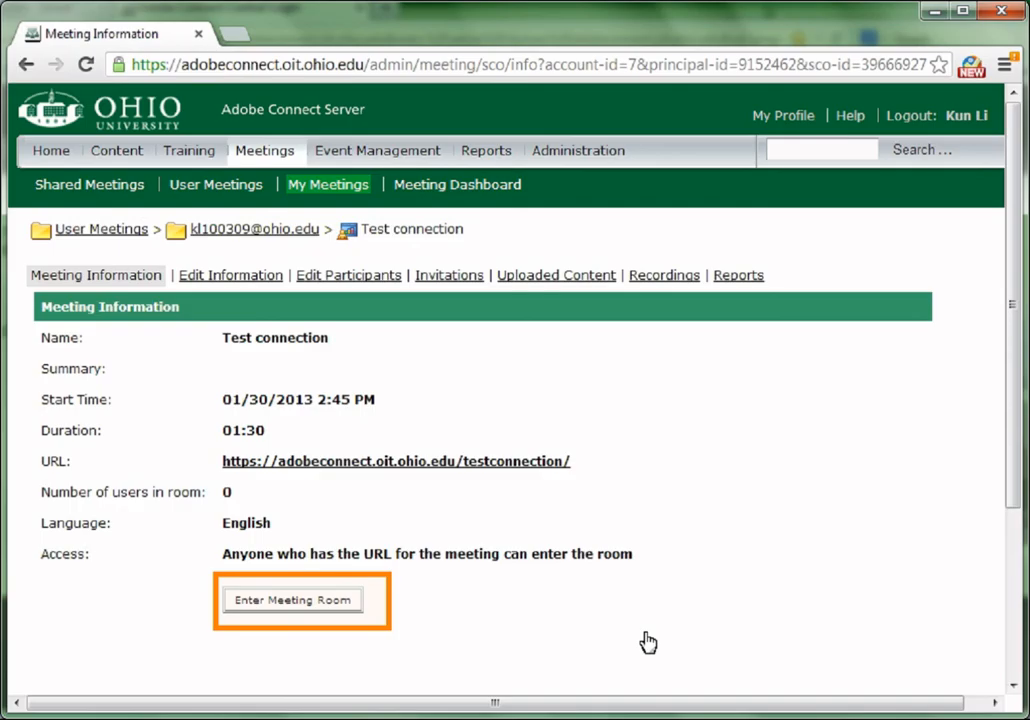
mouse_move(382, 471)
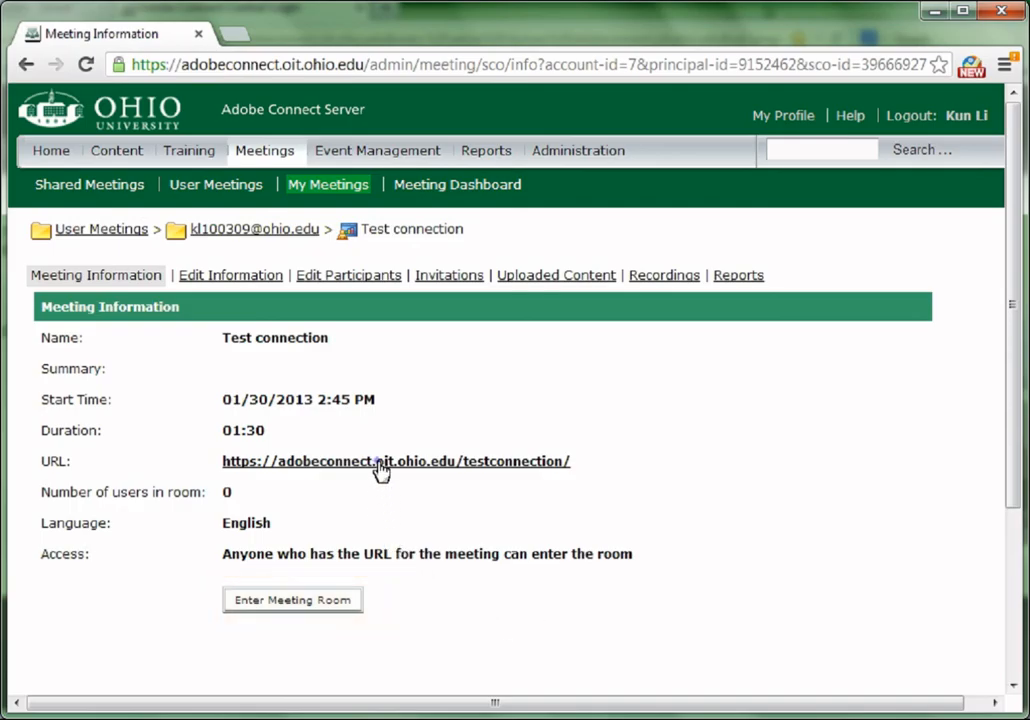
Step: Launch the 'Test connection' room in a new tab via its meeting URL
left_click(292, 599)
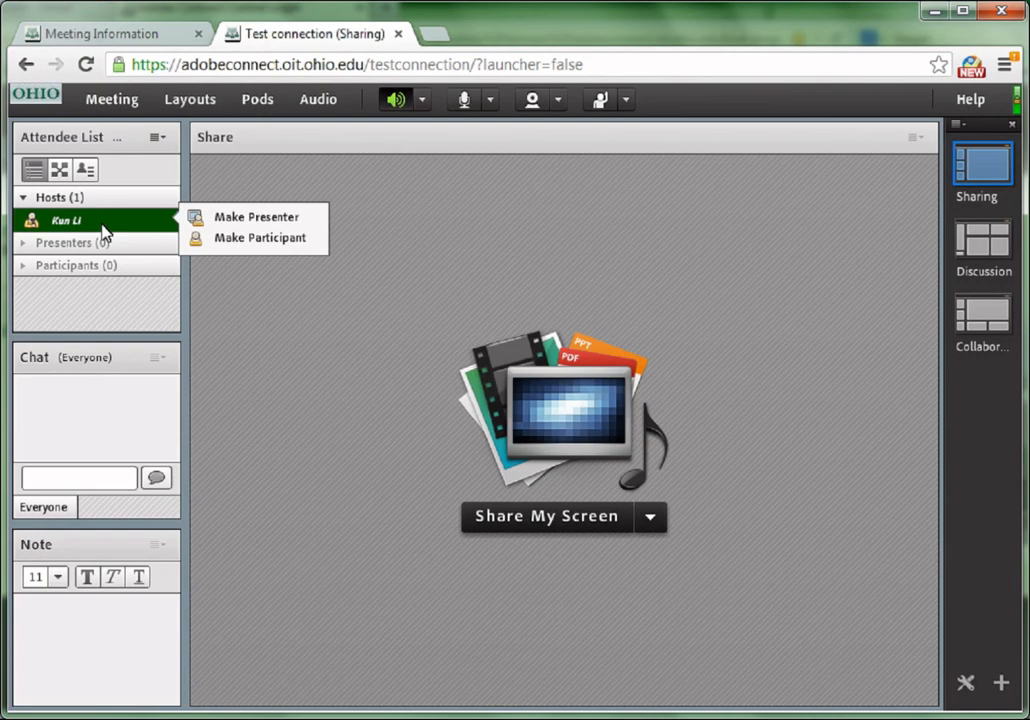